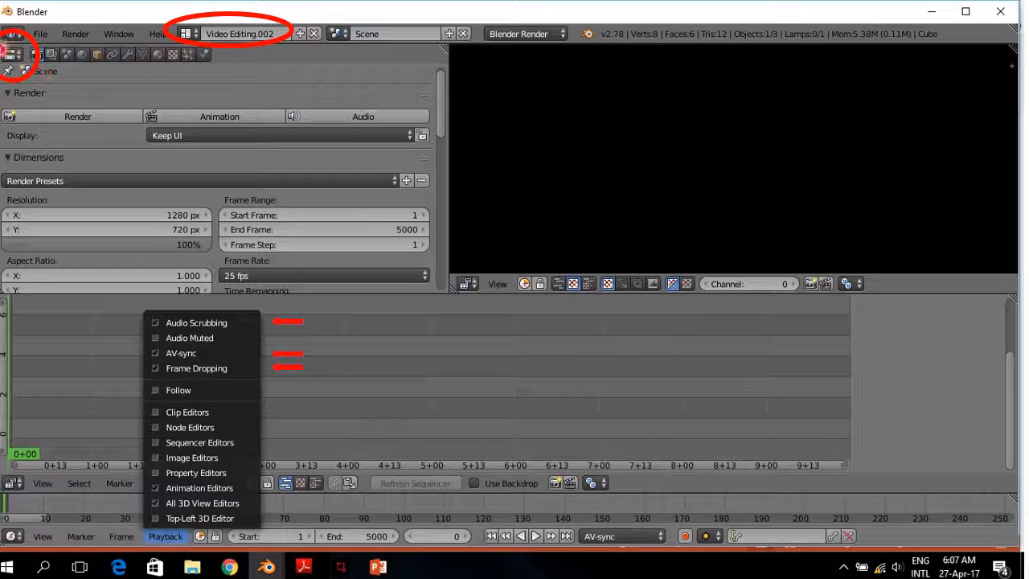
{"action": "mouse_move", "coordinate": [309, 55]}
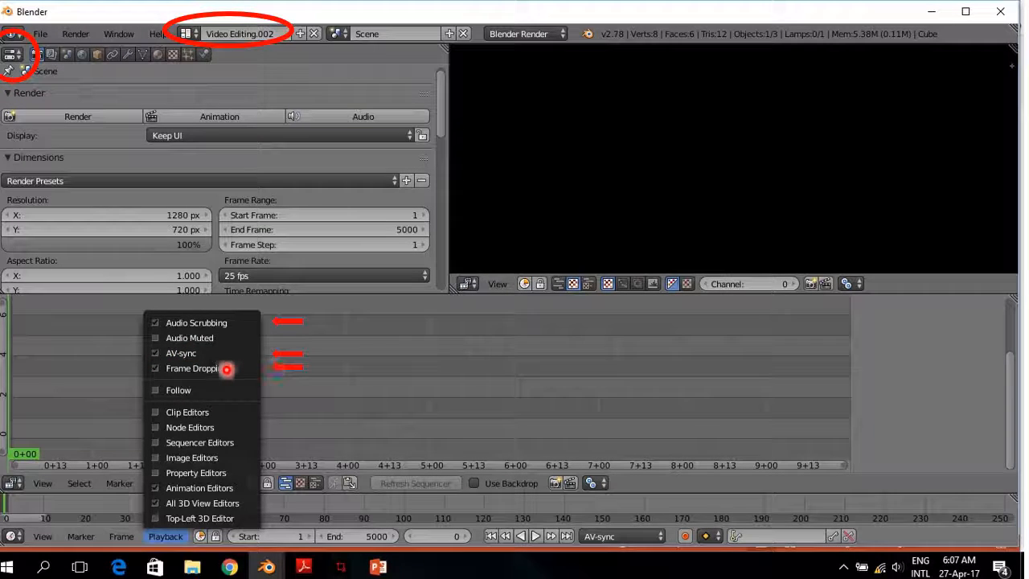
Bring up the User Preferences window from the File menu.
{"action": "left_click", "coordinate": [154, 368]}
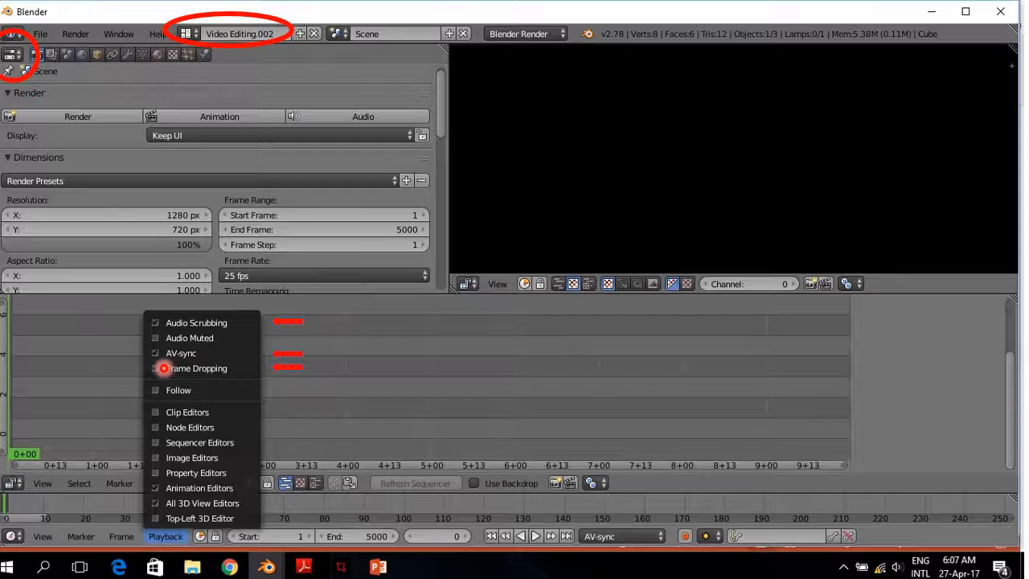
{"action": "left_click", "coordinate": [155, 368]}
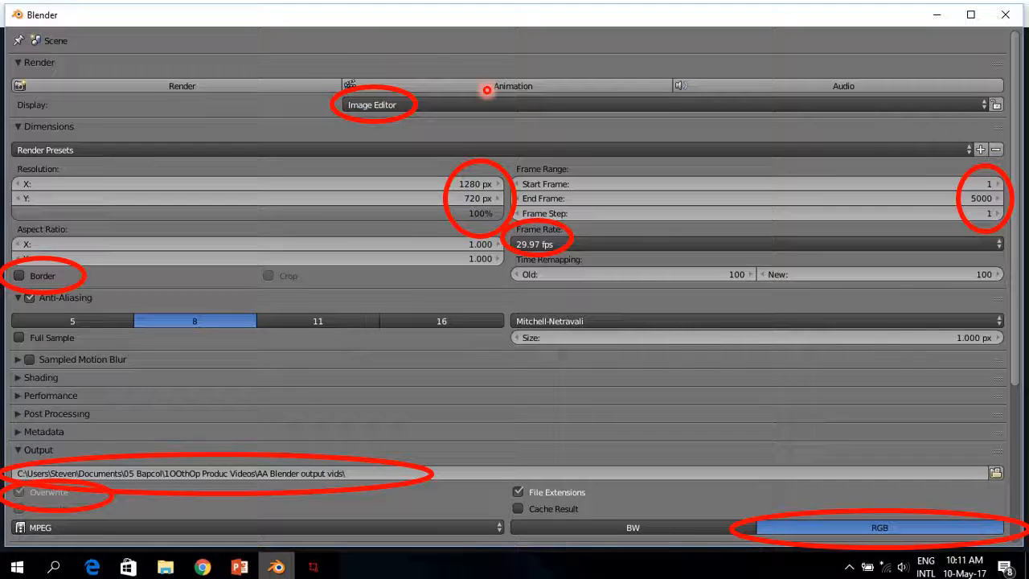
{"action": "mouse_move", "coordinate": [431, 129]}
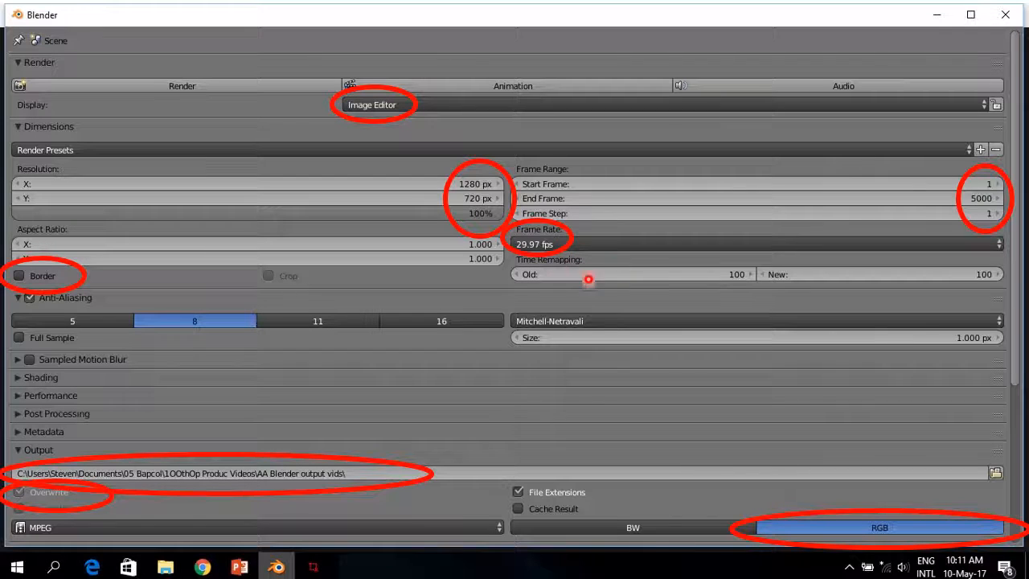
{"action": "mouse_move", "coordinate": [515, 183]}
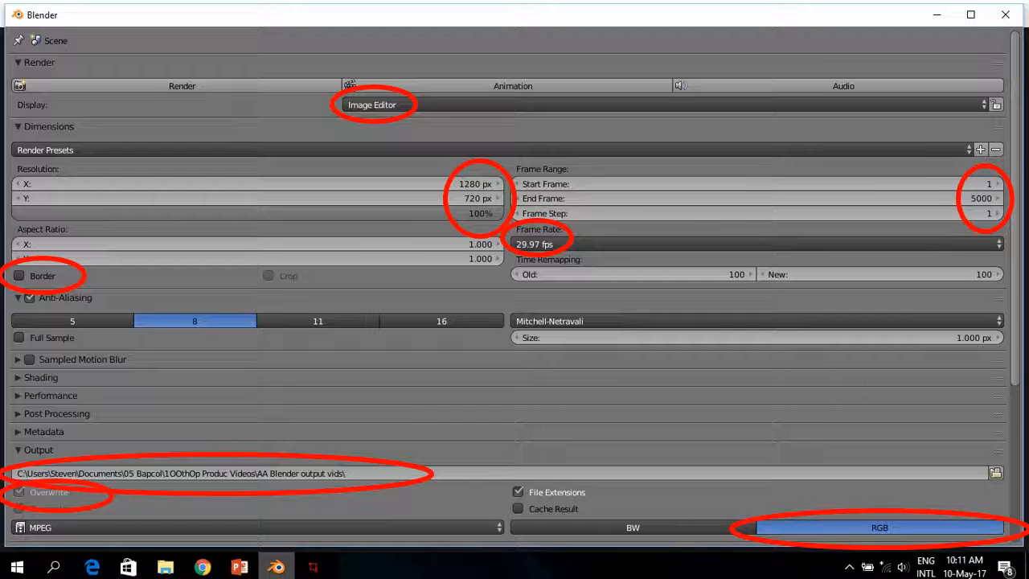
{"action": "scroll", "scroll_direction": "down", "scroll_amount": 3}
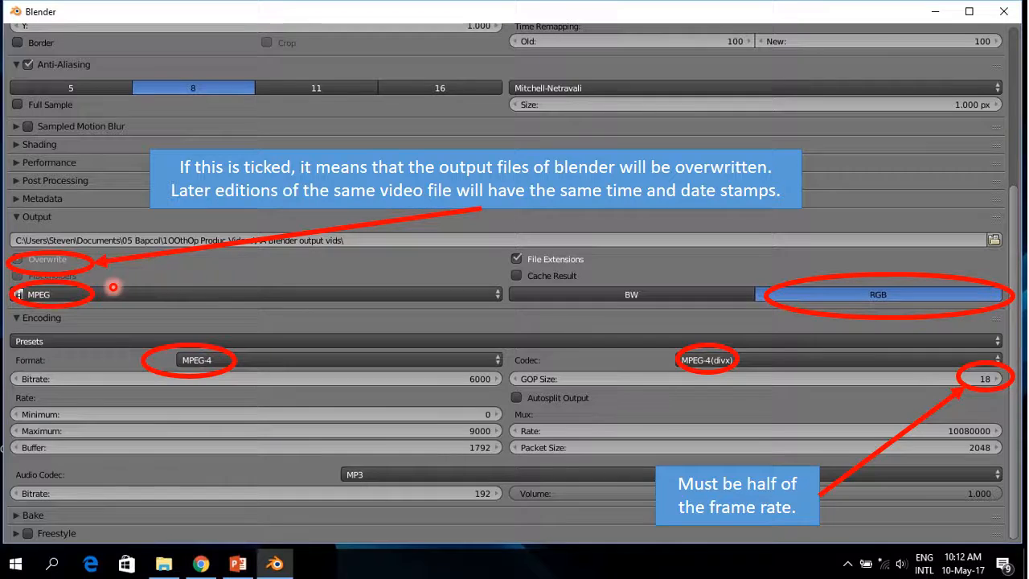
{"action": "mouse_move", "coordinate": [81, 310]}
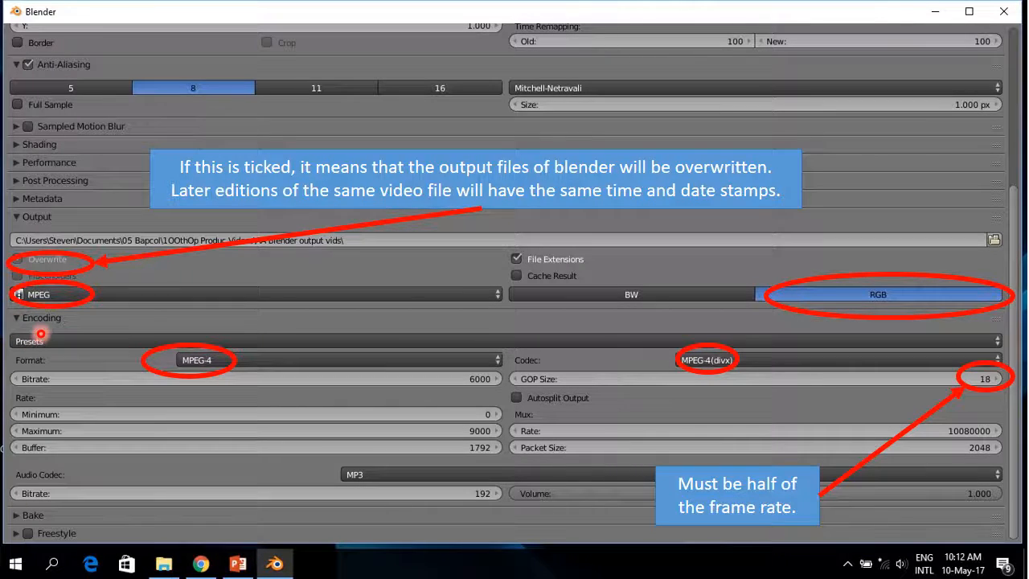
{"action": "mouse_move", "coordinate": [135, 401]}
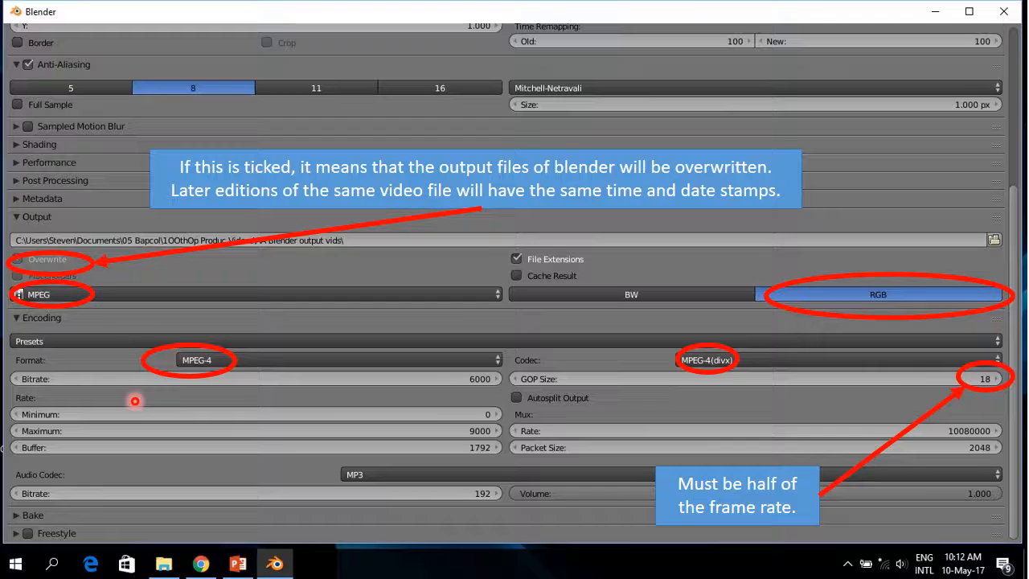
{"action": "mouse_move", "coordinate": [232, 378]}
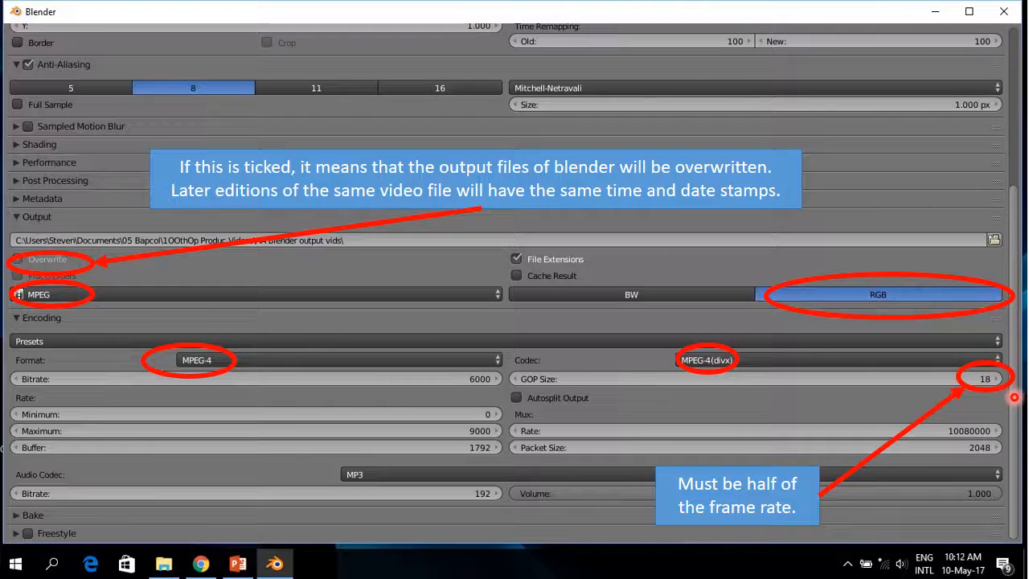
{"action": "mouse_move", "coordinate": [995, 379]}
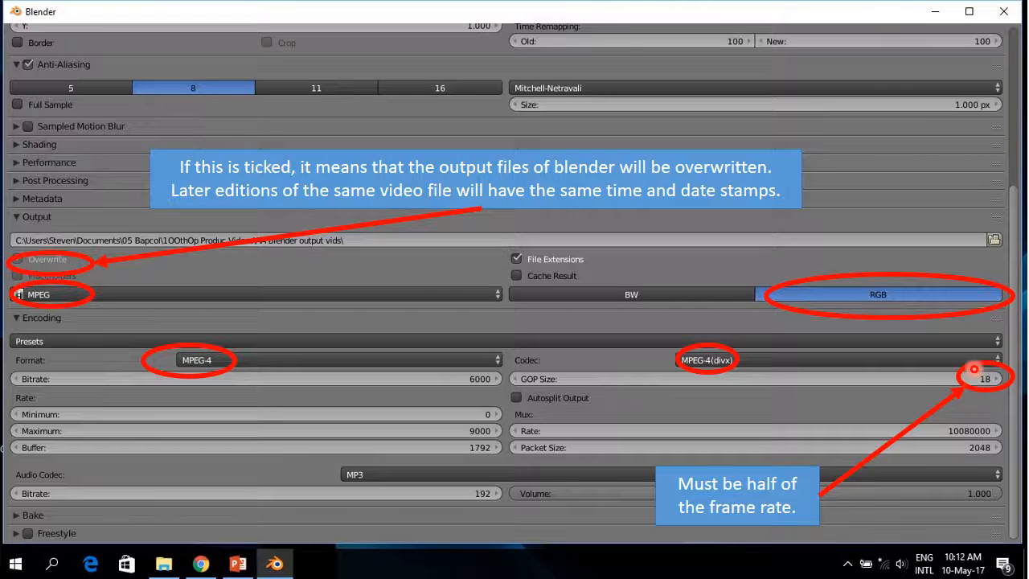
{"action": "left_click", "coordinate": [51, 32]}
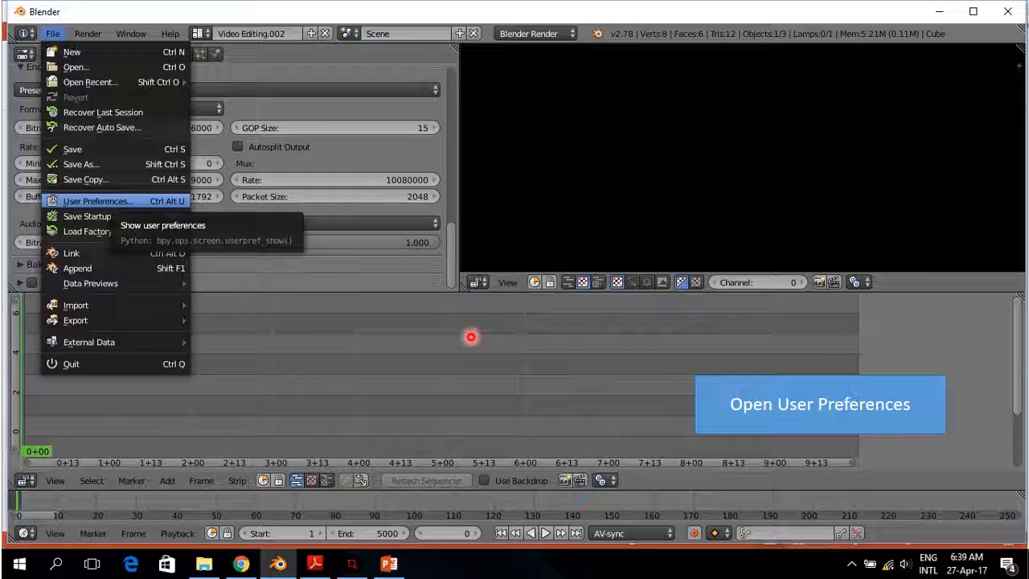
{"action": "left_click", "coordinate": [96, 201]}
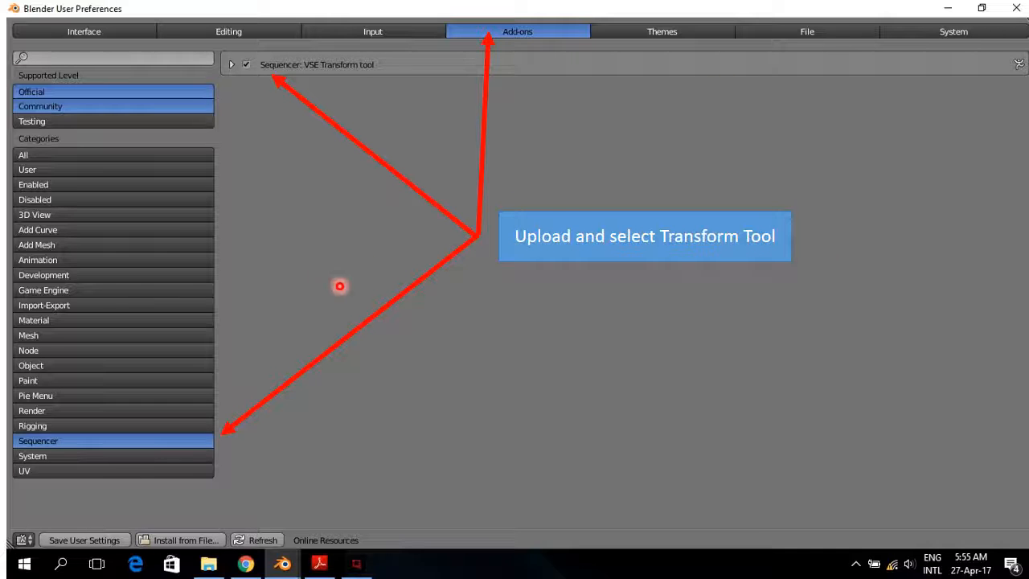
{"action": "mouse_move", "coordinate": [302, 257]}
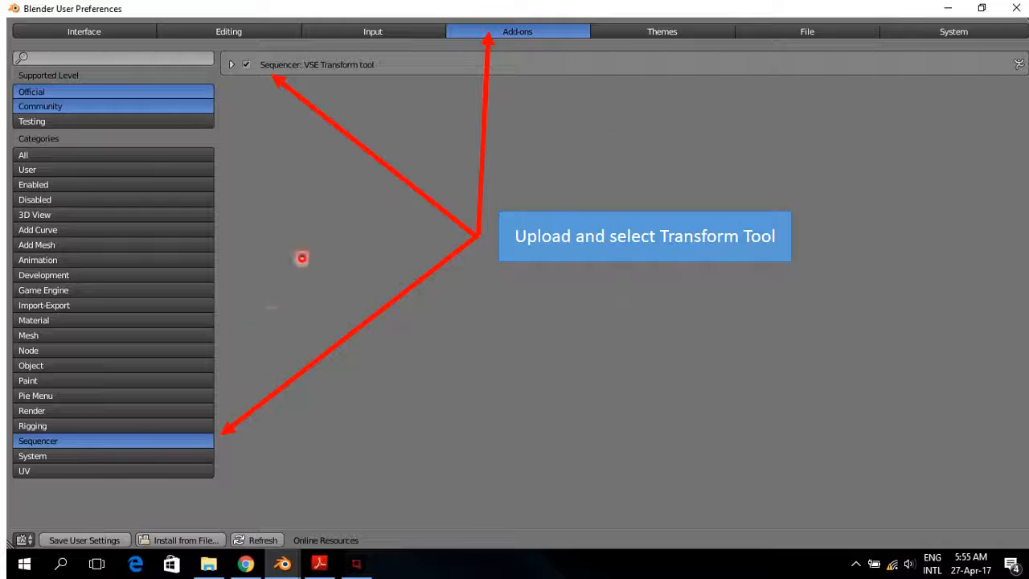
{"action": "mouse_move", "coordinate": [840, 144]}
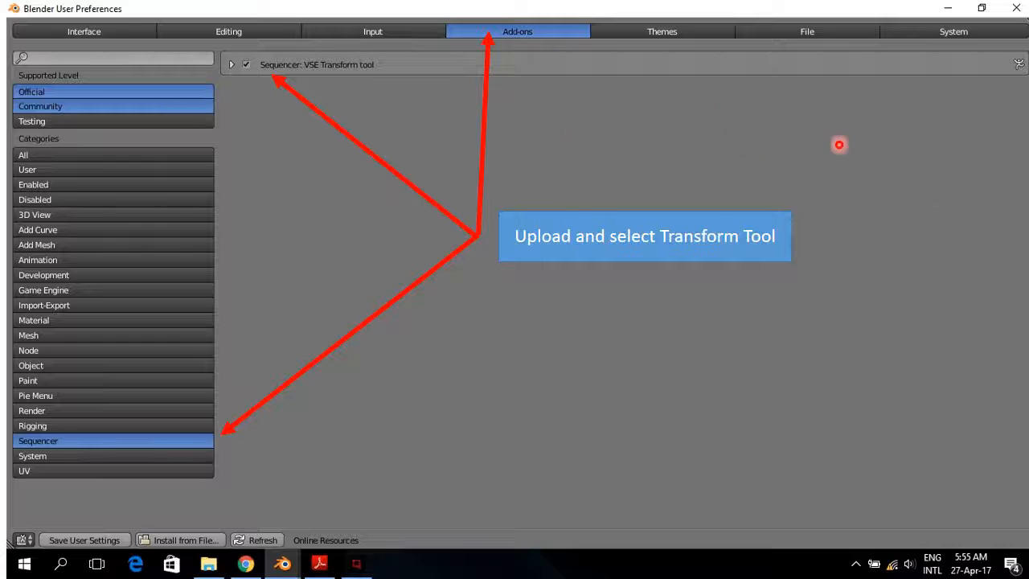
{"action": "mouse_move", "coordinate": [495, 187]}
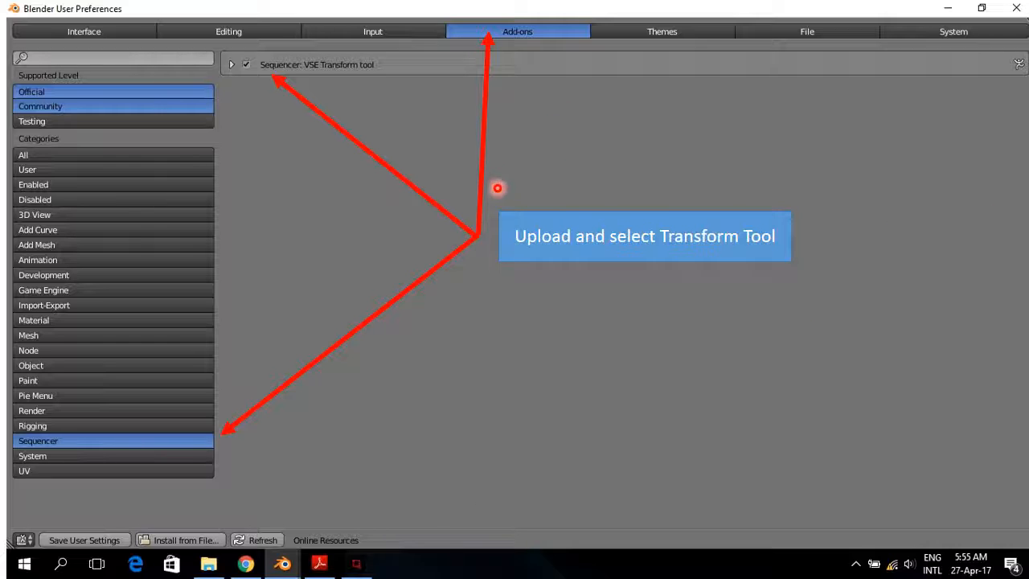
{"action": "mouse_move", "coordinate": [853, 272]}
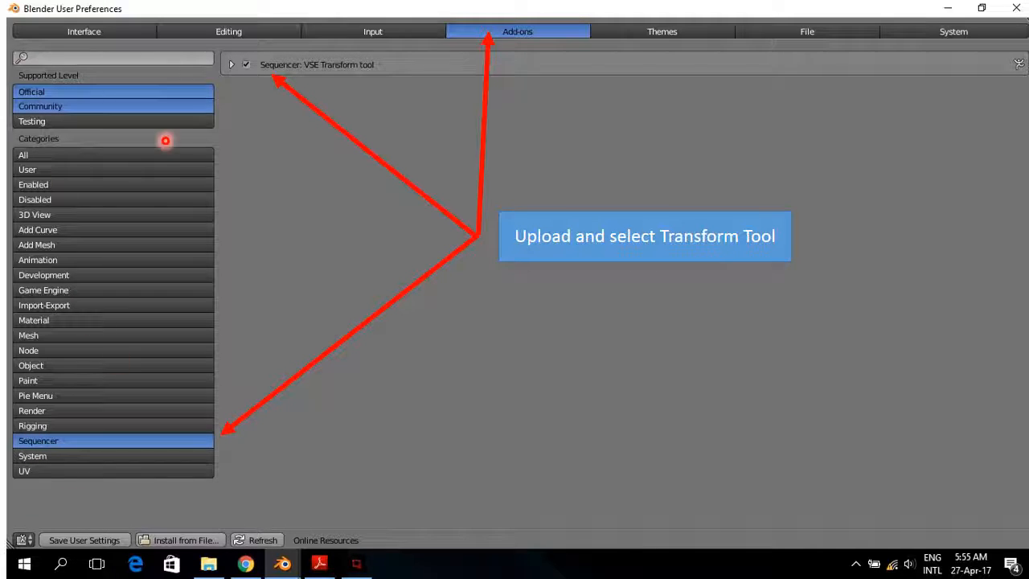
{"action": "mouse_move", "coordinate": [132, 125]}
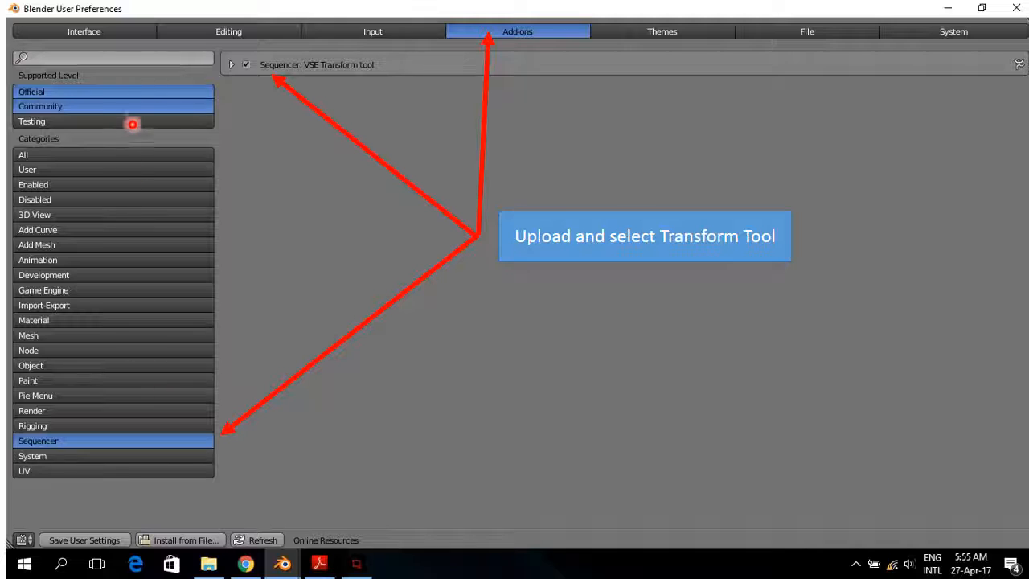
Enable the 'Sequencer: VSE Transform tool' add-on in the Add-ons list.
{"action": "left_click", "coordinate": [245, 65]}
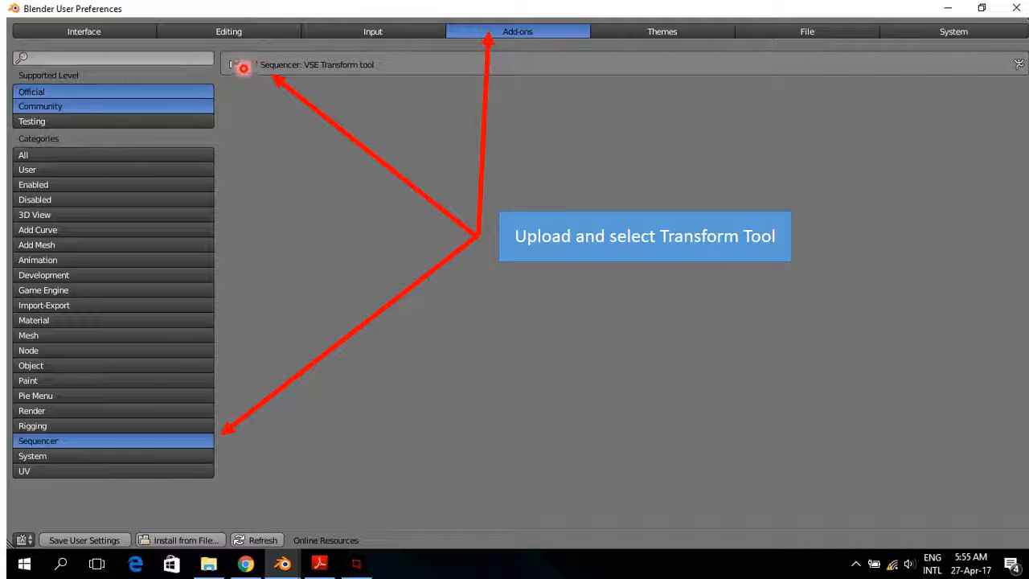
{"action": "left_click", "coordinate": [245, 67]}
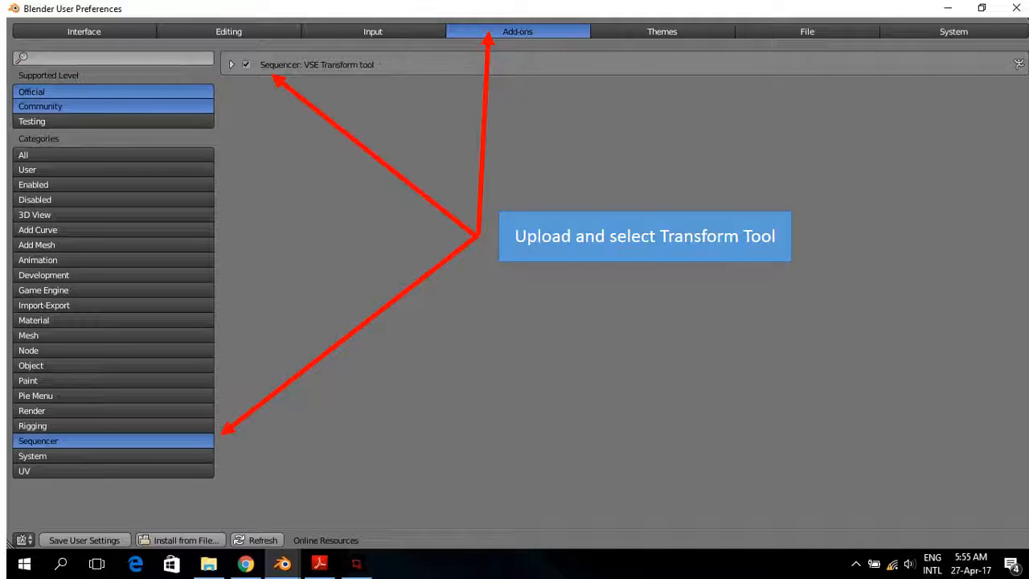
{"action": "left_click", "coordinate": [371, 31]}
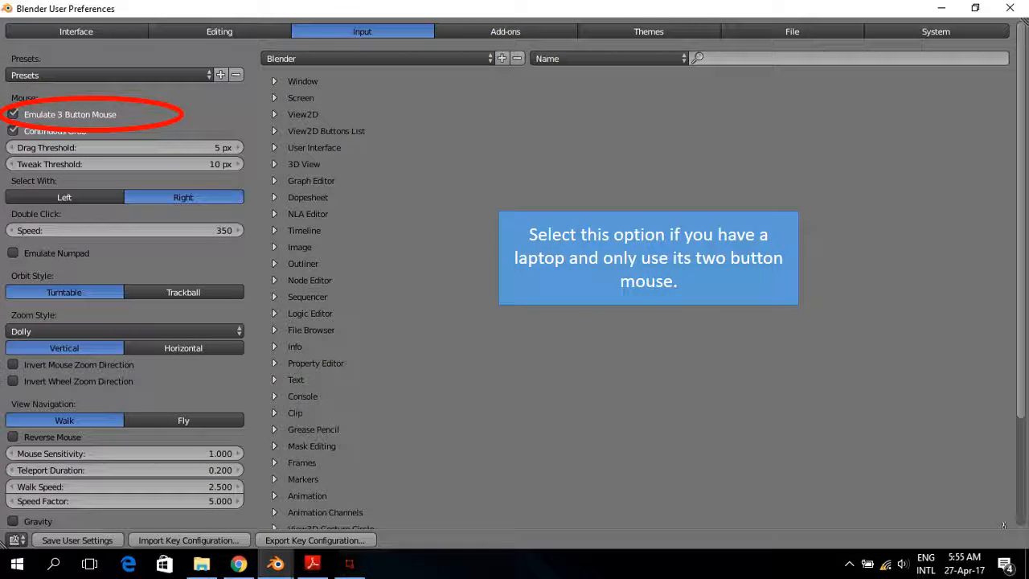
Enable Emulate 3 Button Mouse in the Input preferences.
{"action": "left_click", "coordinate": [331, 30]}
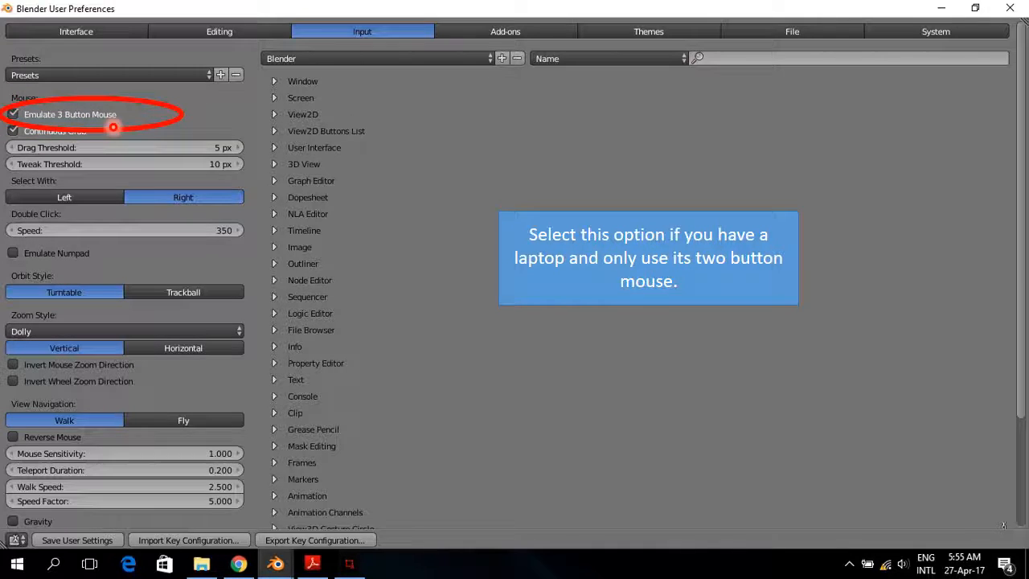
{"action": "mouse_move", "coordinate": [148, 122]}
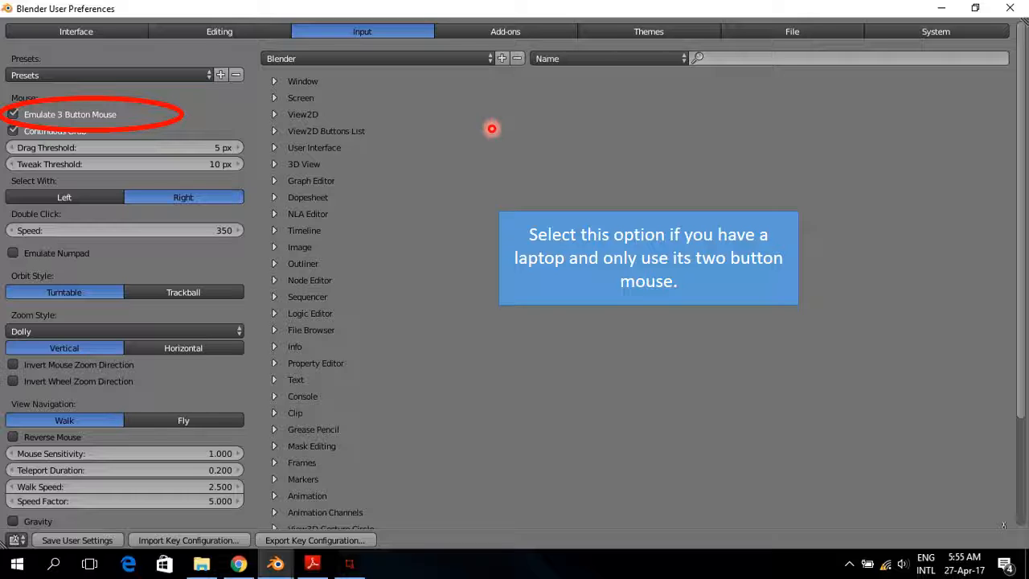
{"action": "mouse_move", "coordinate": [138, 52]}
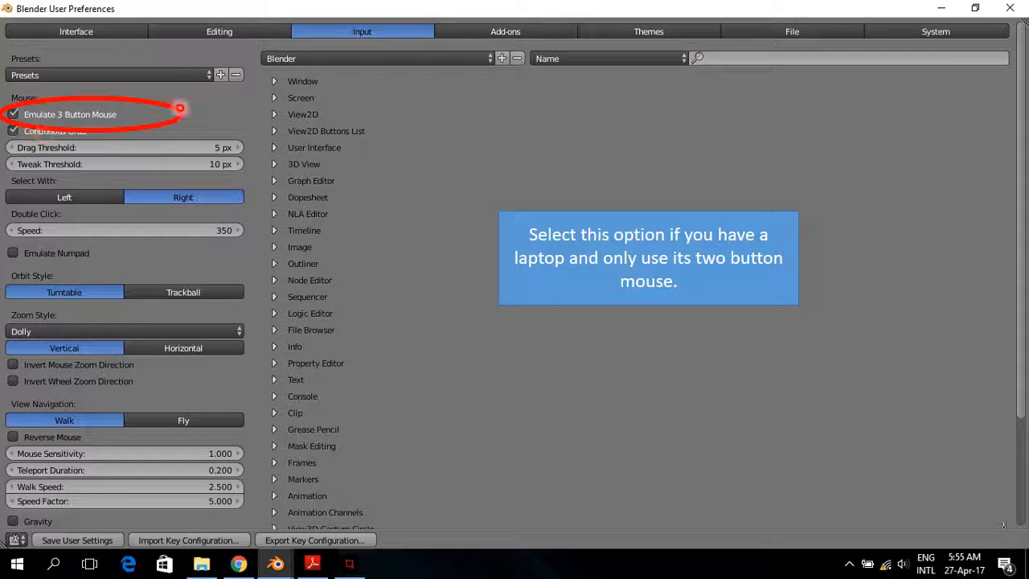
{"action": "mouse_move", "coordinate": [743, 235]}
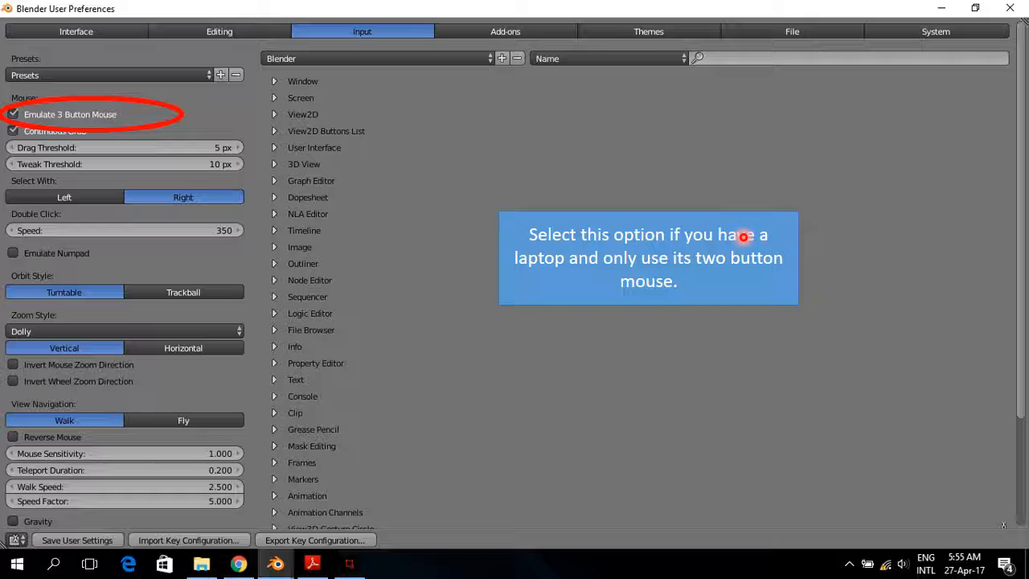
{"action": "mouse_move", "coordinate": [710, 280]}
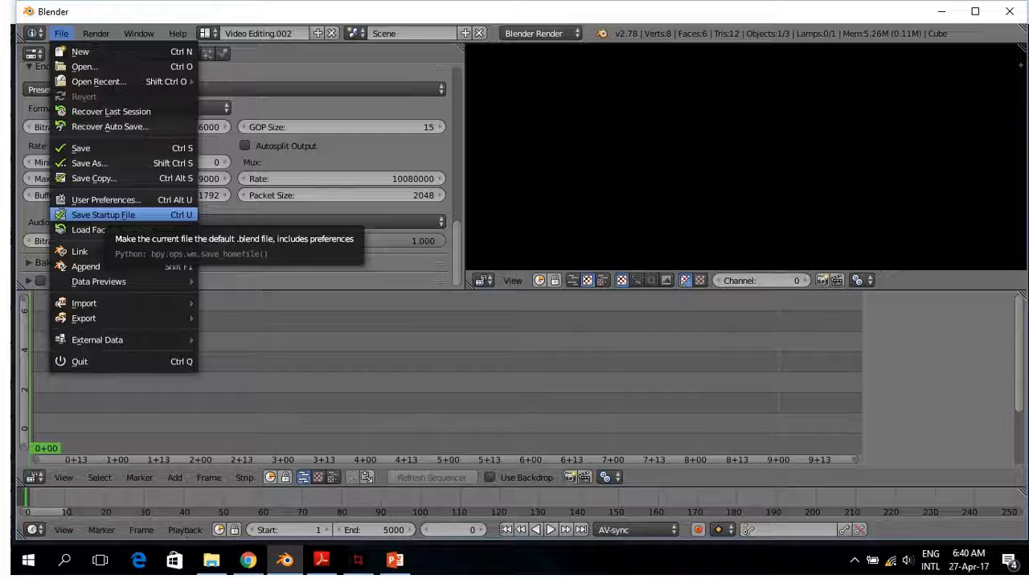
{"action": "mouse_move", "coordinate": [98, 53]}
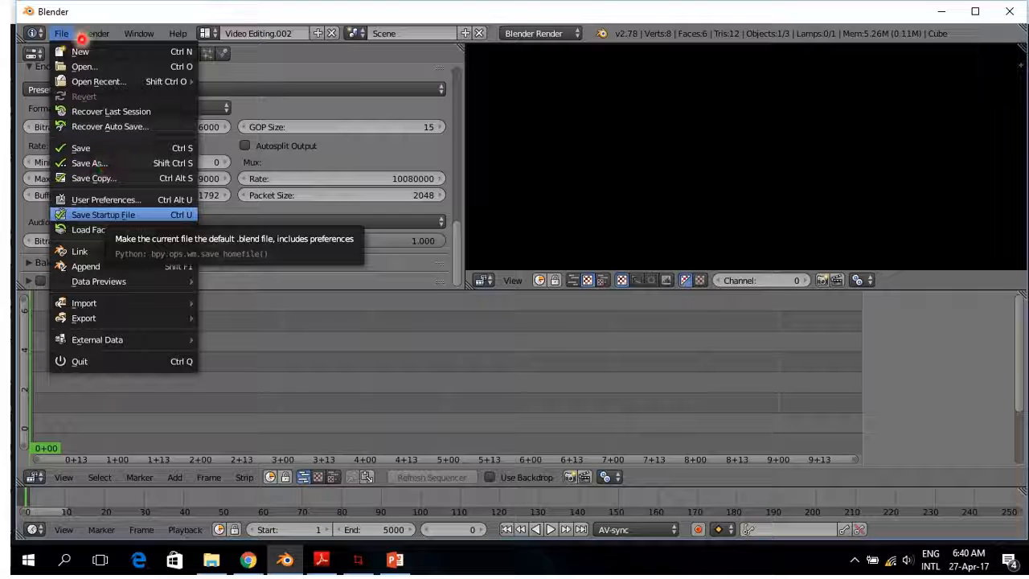
{"action": "mouse_move", "coordinate": [104, 213]}
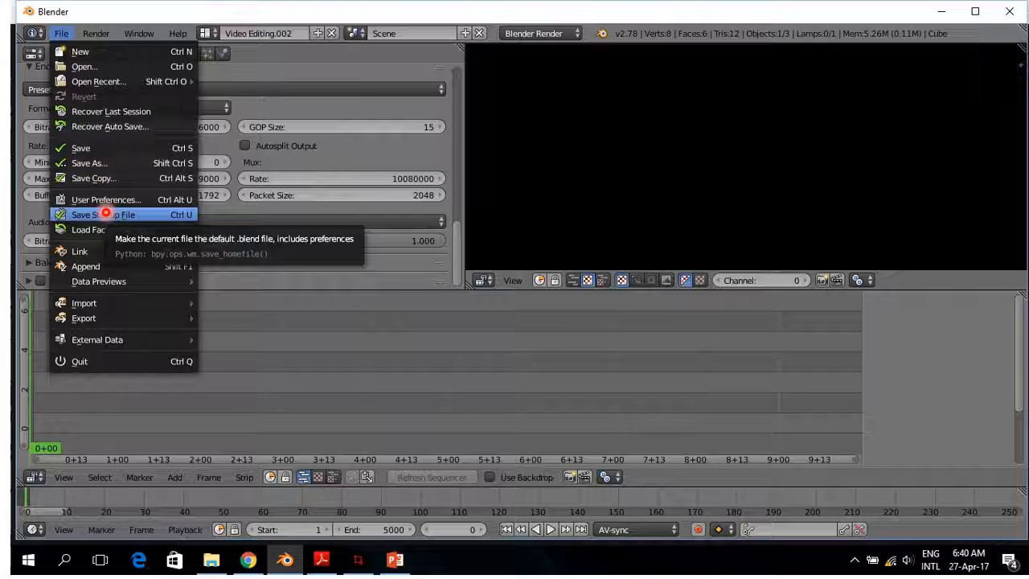